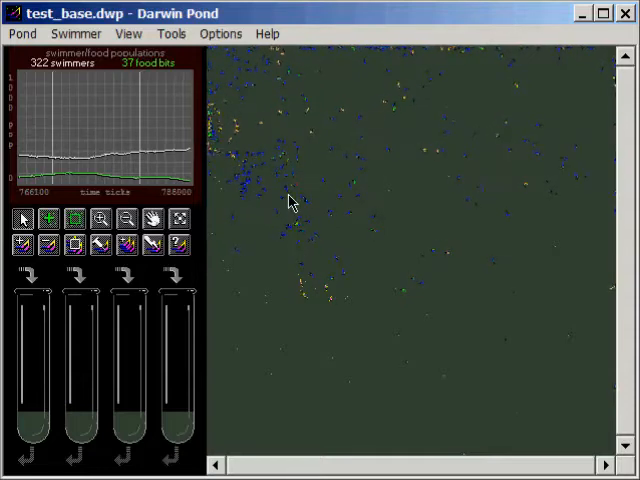
{"action": "mouse_move", "coordinate": [353, 211]}
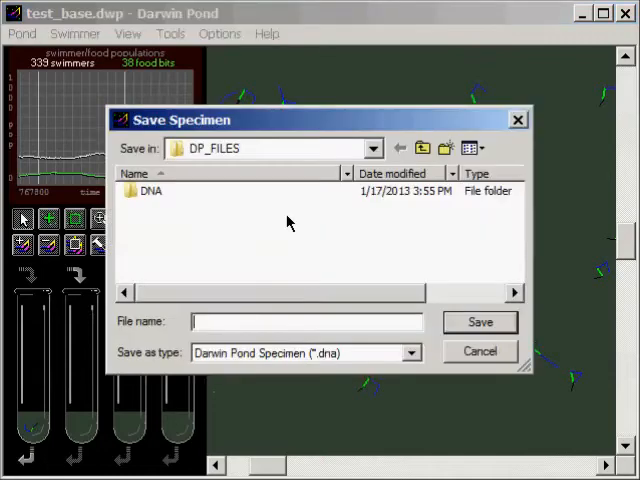
Save the swimmer sample as seahorses.dna inside the prototype folder
{"action": "double_click", "coordinate": [147, 190]}
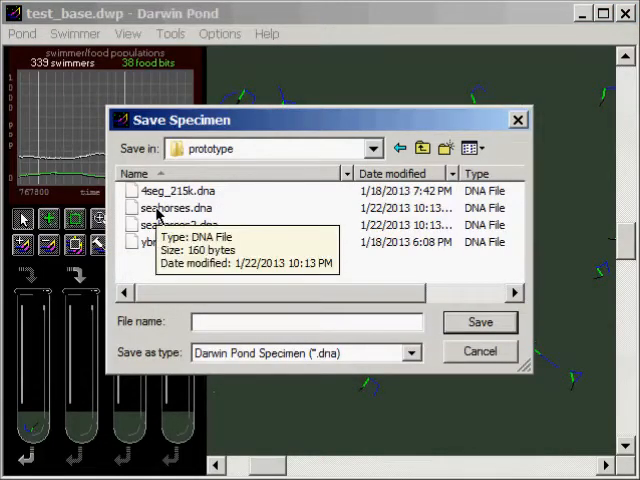
{"action": "left_click", "coordinate": [180, 208]}
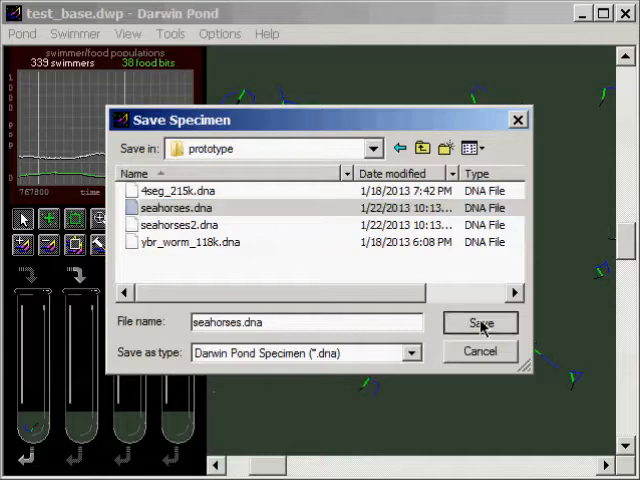
{"action": "left_click", "coordinate": [480, 323]}
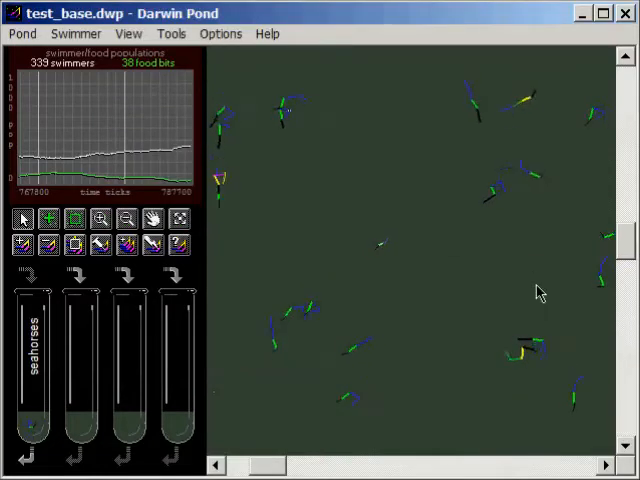
Zoom back out to the whole pond with the seahorses test tube emptied
{"action": "left_click", "coordinate": [125, 218]}
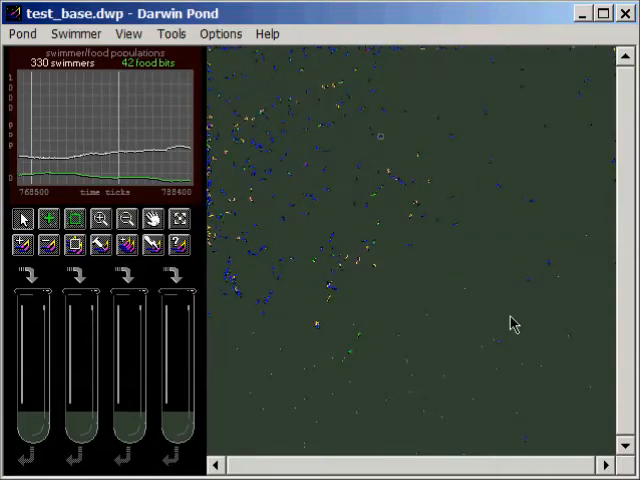
{"action": "mouse_move", "coordinate": [282, 220]}
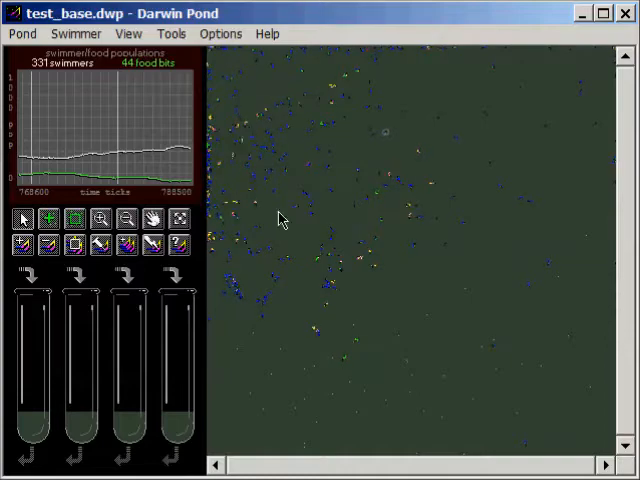